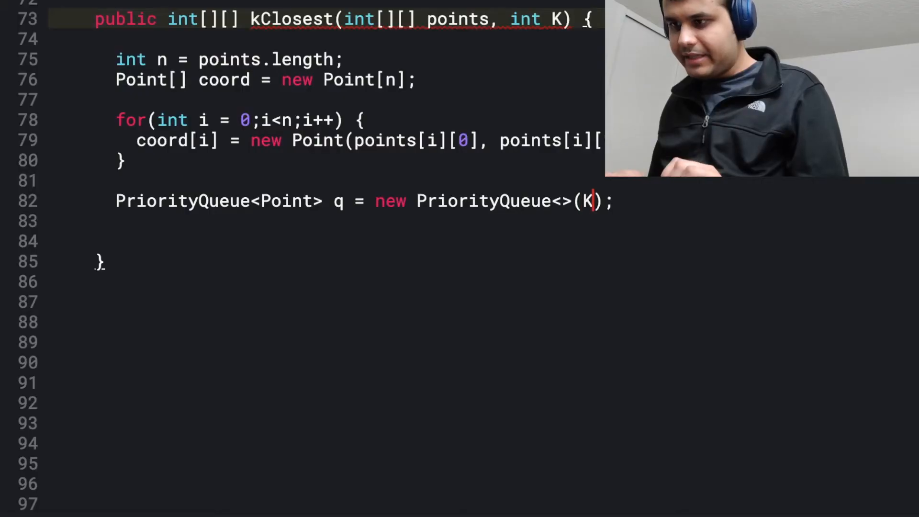
Make the PriorityQueue a max-heap by passing Collections.reverseOrder() to its constructor.
type(", Coll")
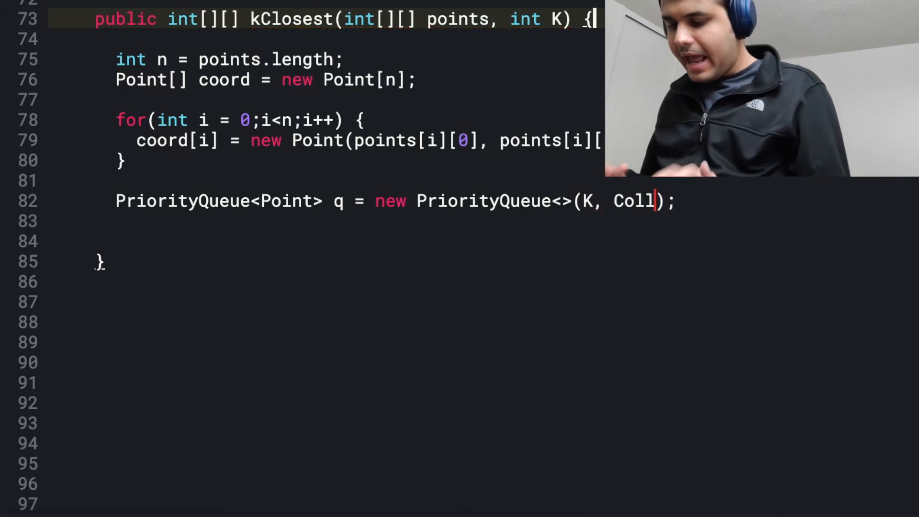
type("ections.")
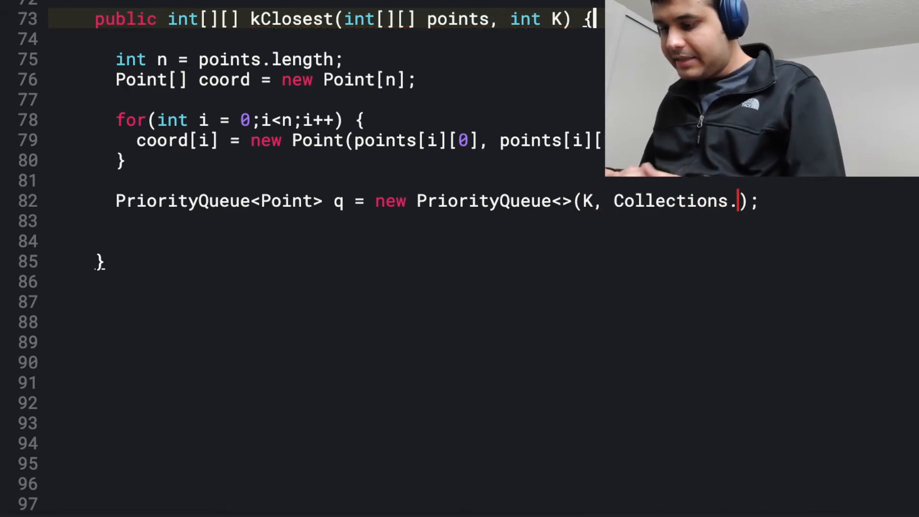
type("reverseOrder")
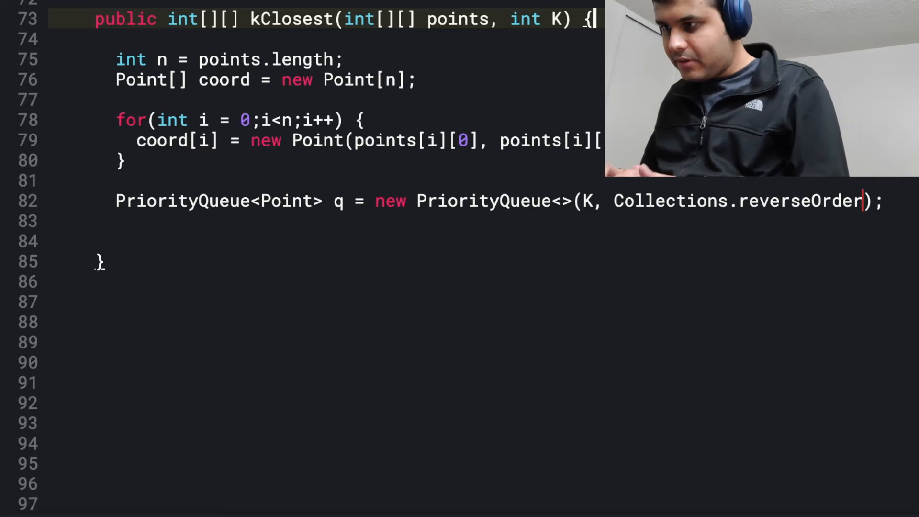
type("()")
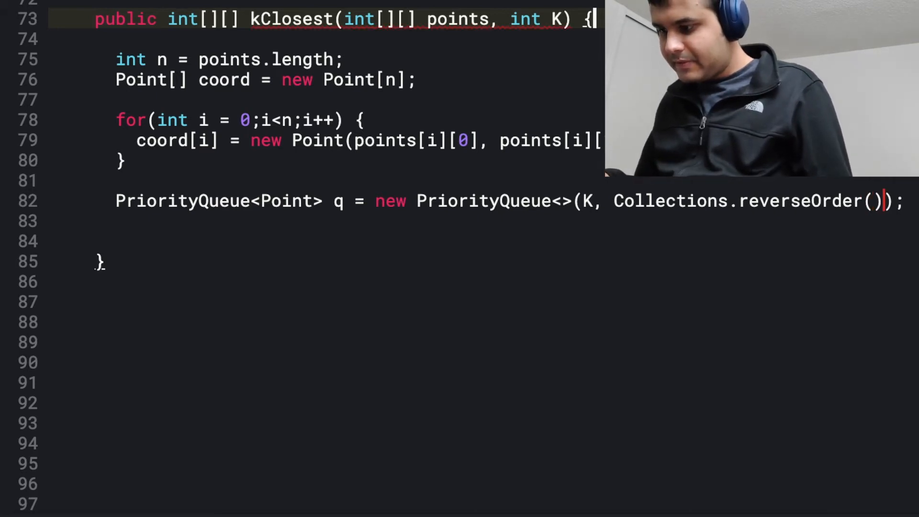
key("Enter")
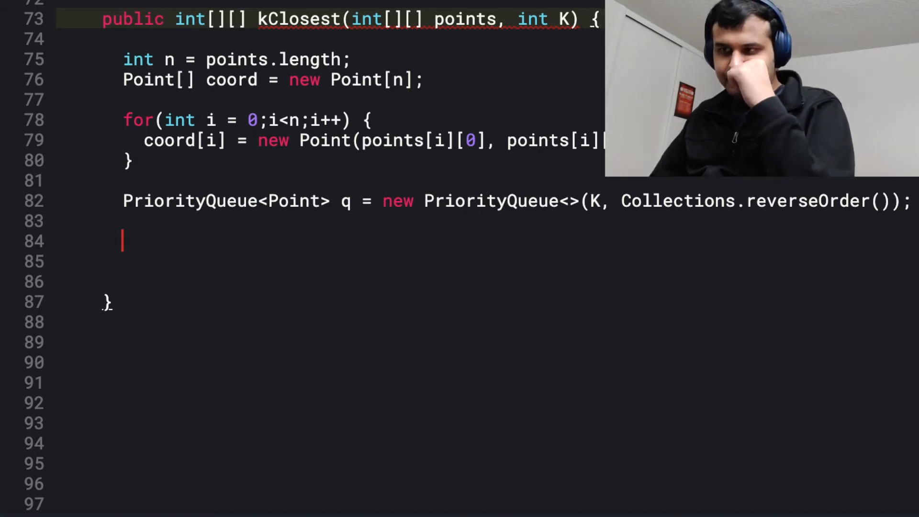
Loop i from 0 to n, adding coord[i] to the queue while q.size() < K.
type("for(int i = 0;i")
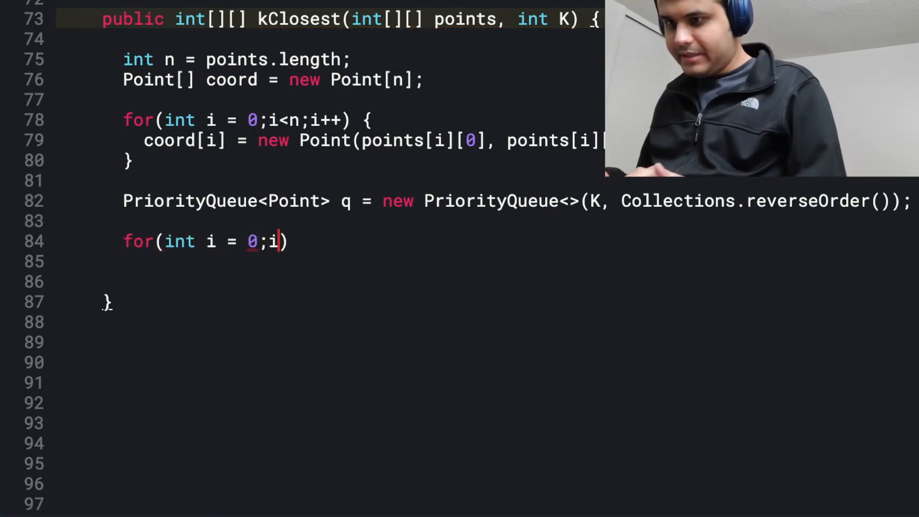
type("<n;i++")
type("if(q.size(")
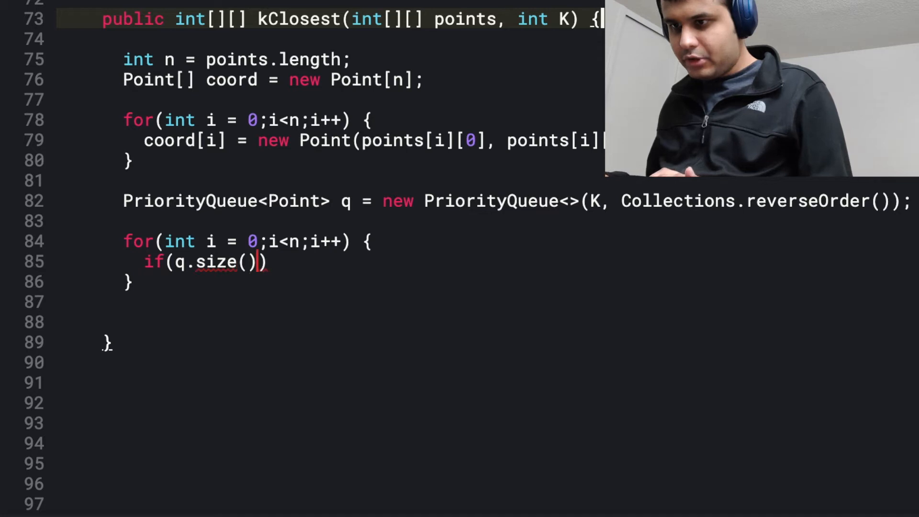
type("<K")
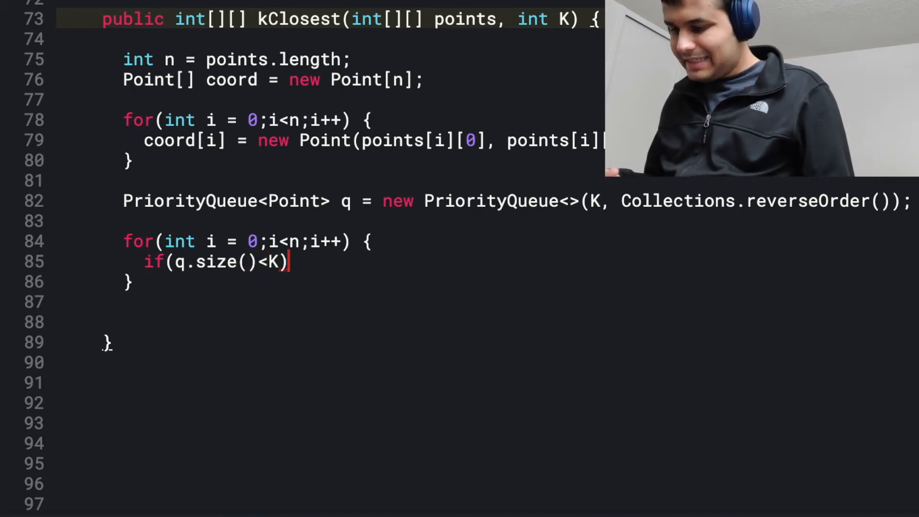
type("{")
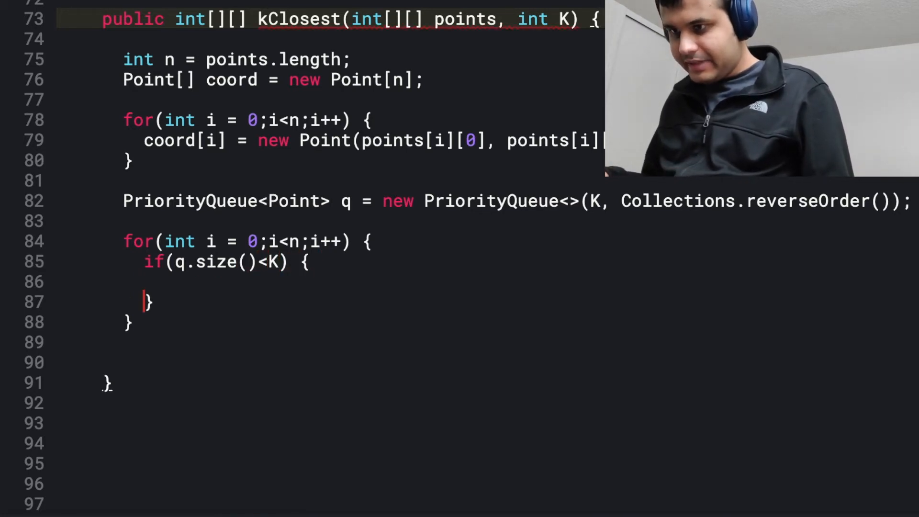
type("q.a")
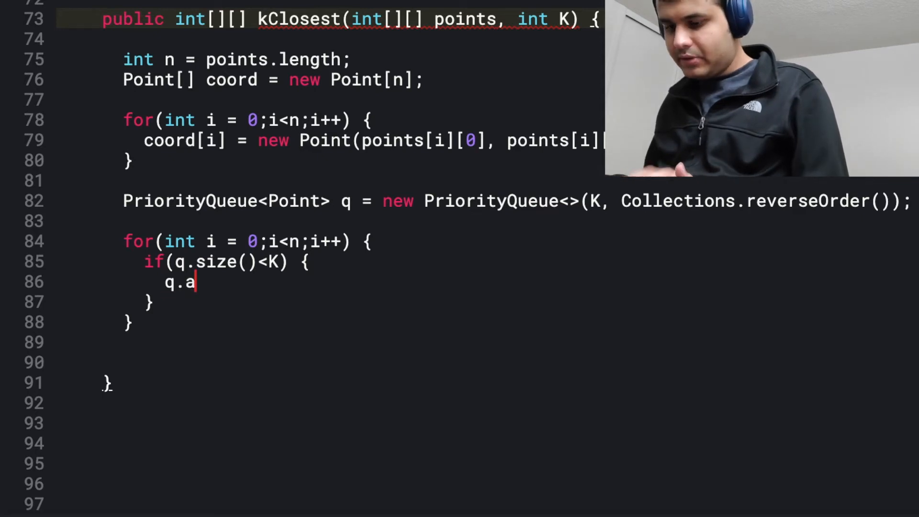
type("dd(")
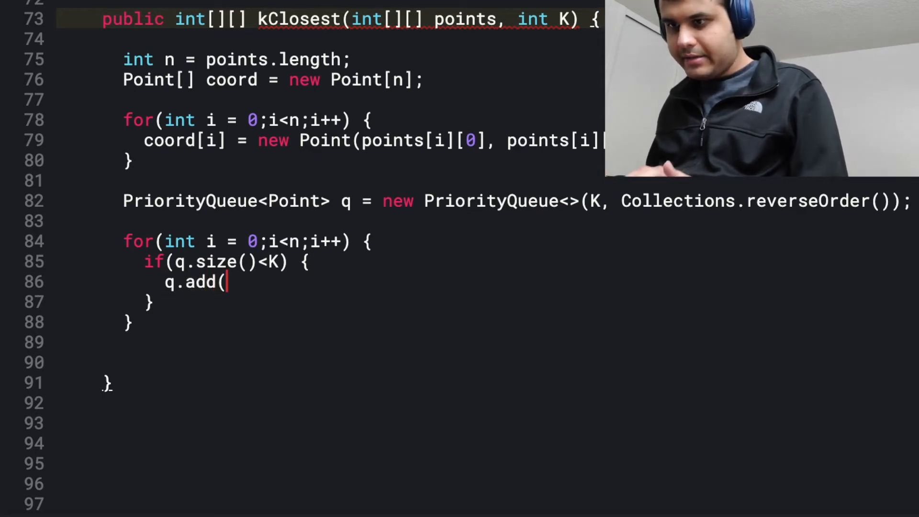
type("c")
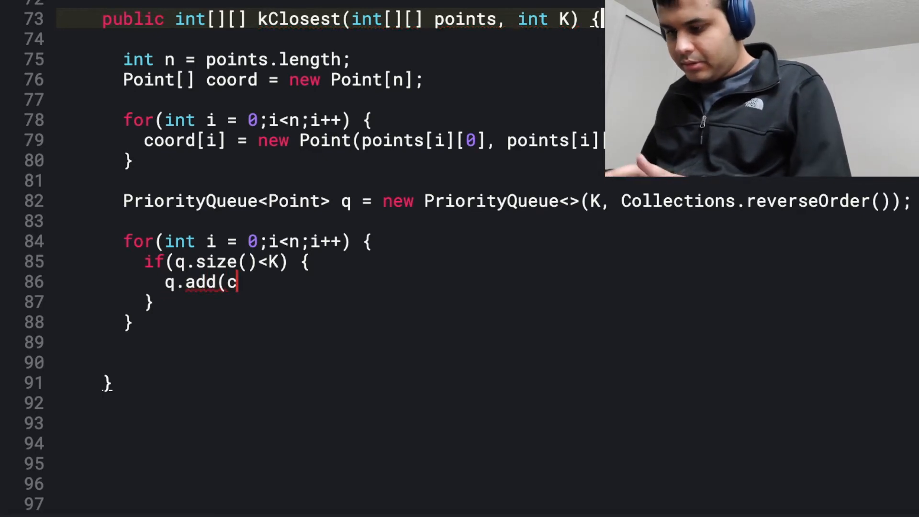
type("oord[i]);")
type("Point ")
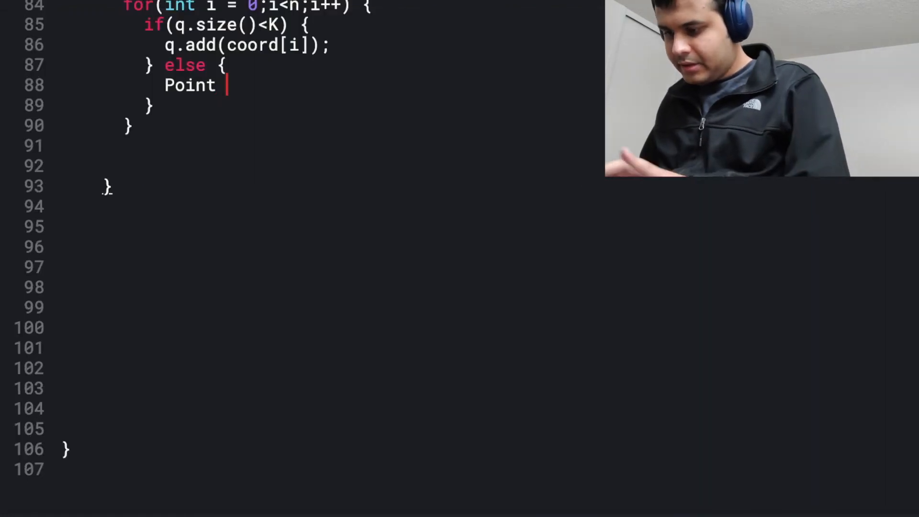
In the else branch, peek the heap top and test if top.compareTo(coord[i]) > 0.
type("top =")
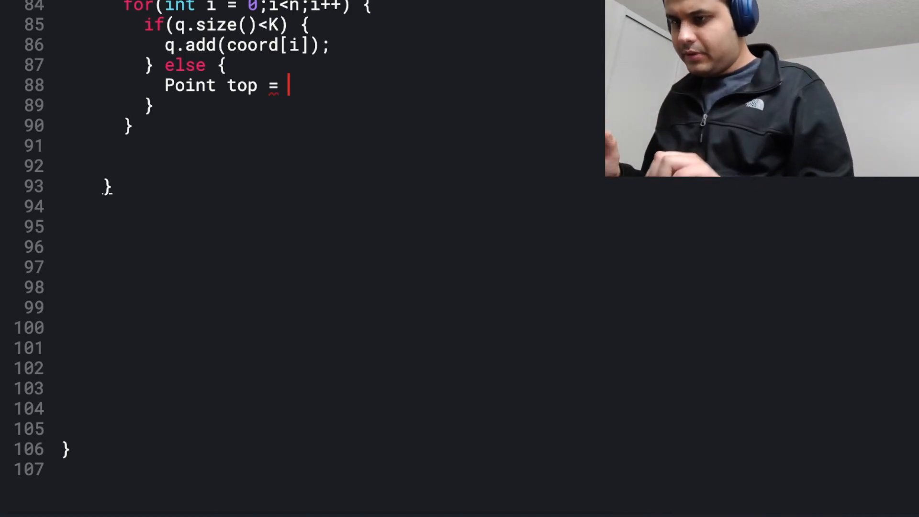
type("q.")
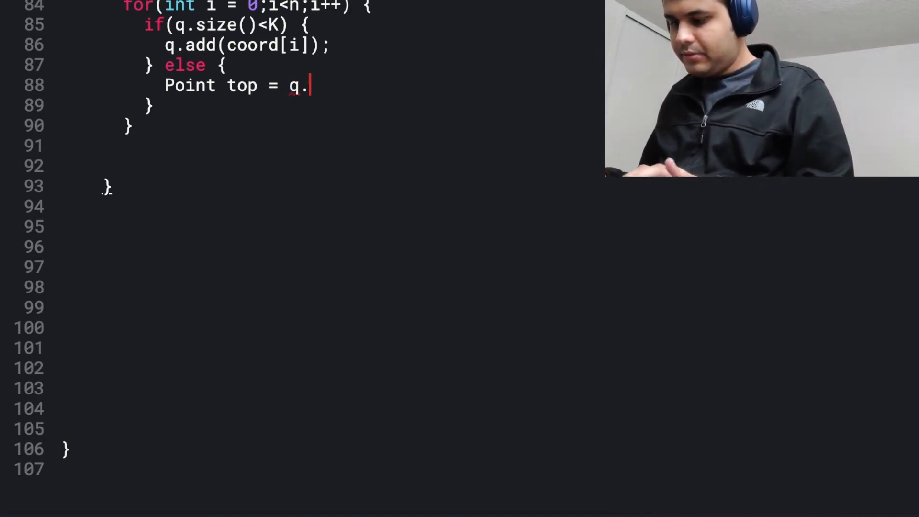
type("peek();")
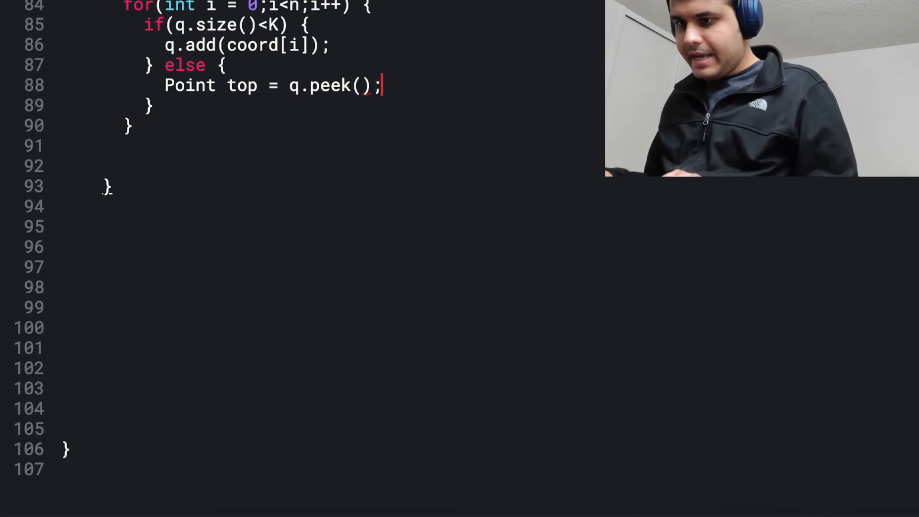
type("if()")
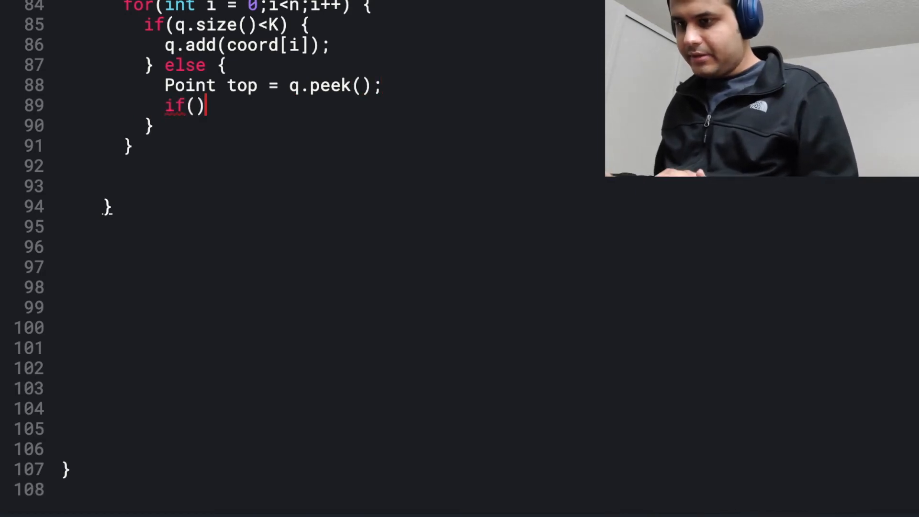
type("top")
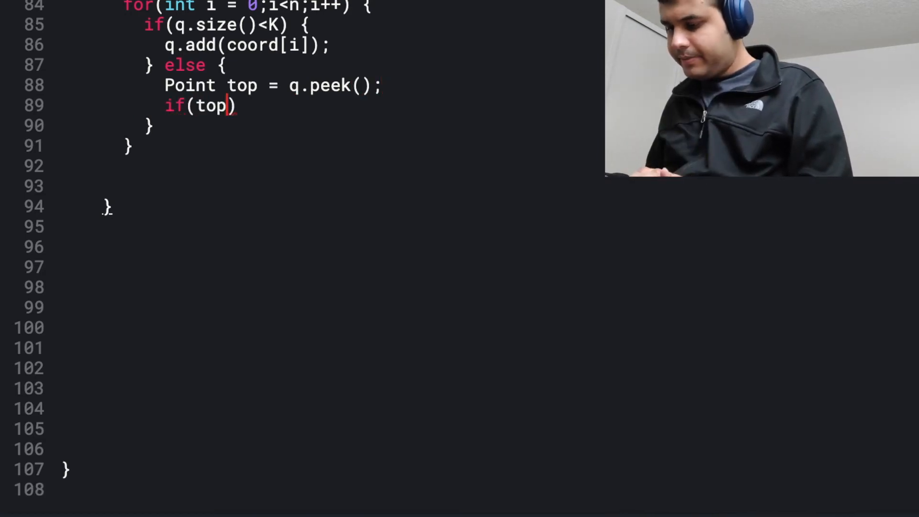
type(".comp")
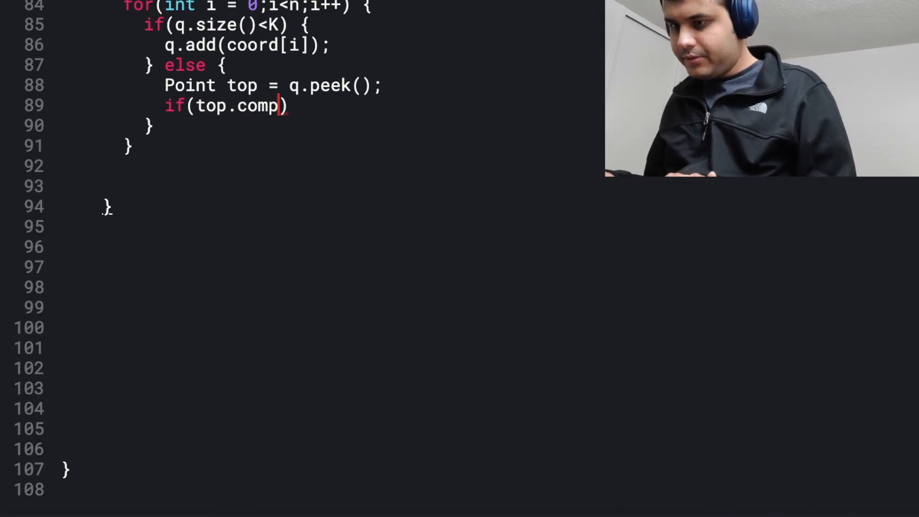
type("areTo")
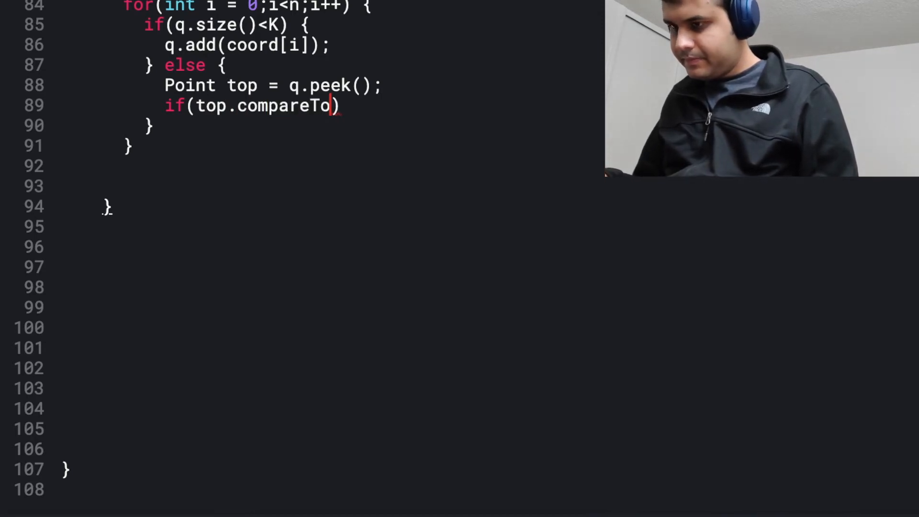
type("(coo")
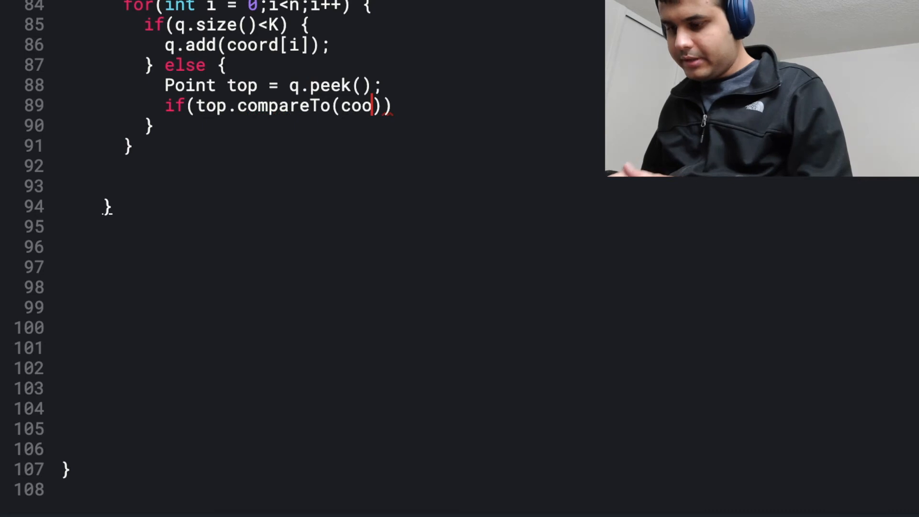
type("rd[i")
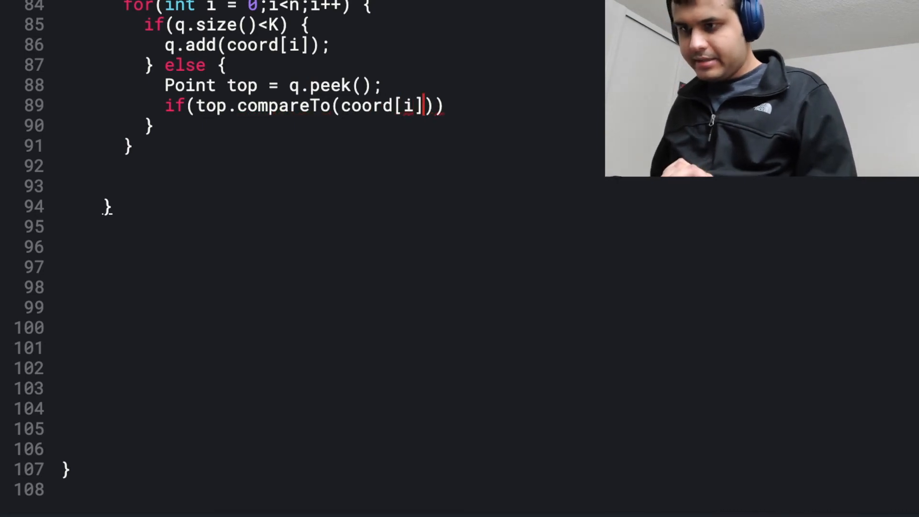
type("> 0")
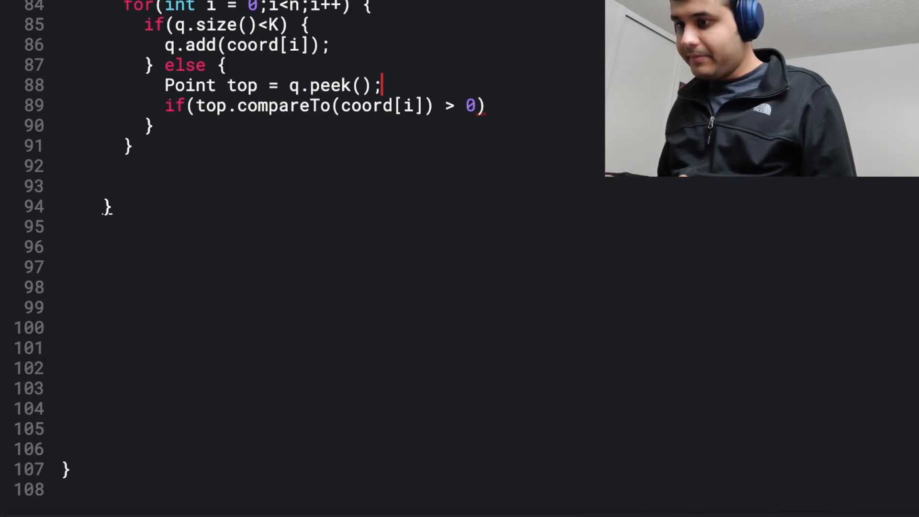
type("{}")
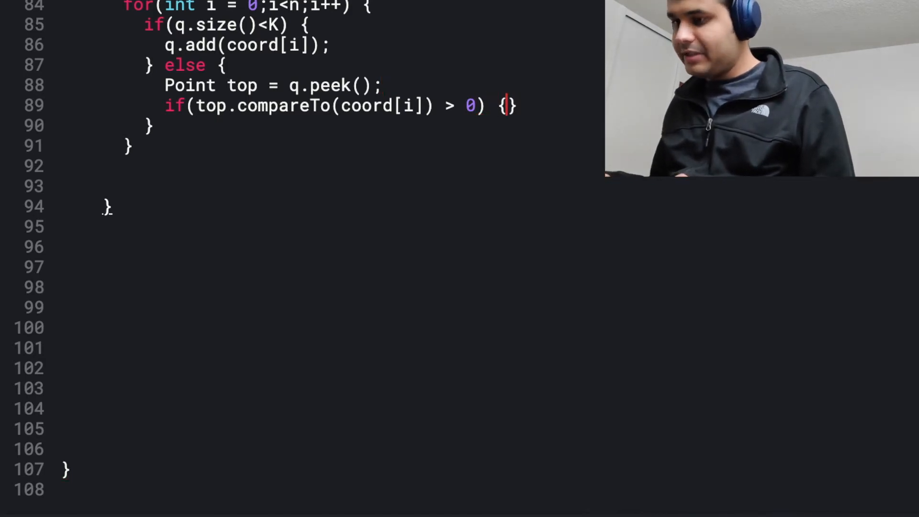
key("Enter")
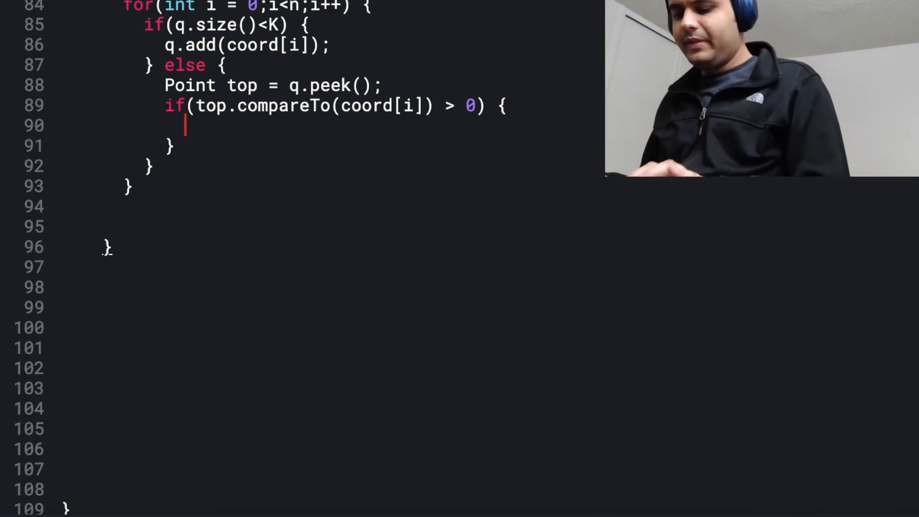
When the top is farther, poll it and add coord[i] to the queue.
type("q.")
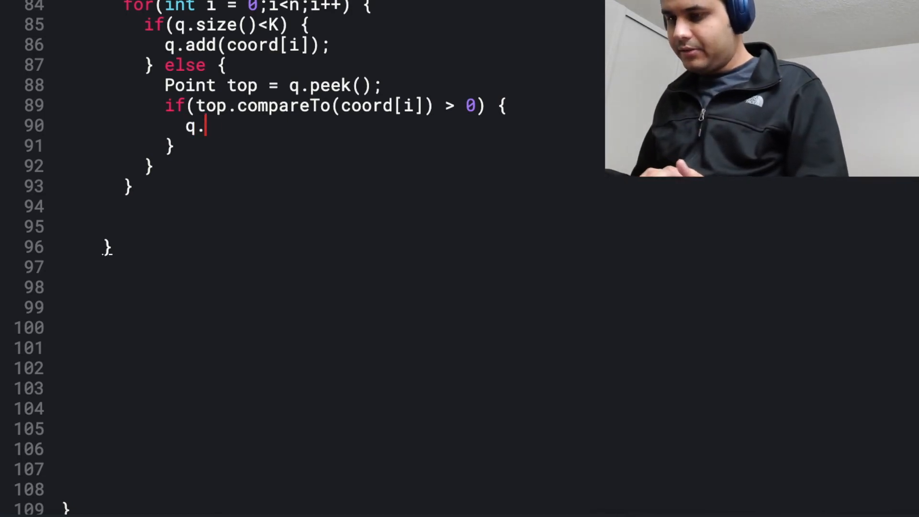
type("poll();l")
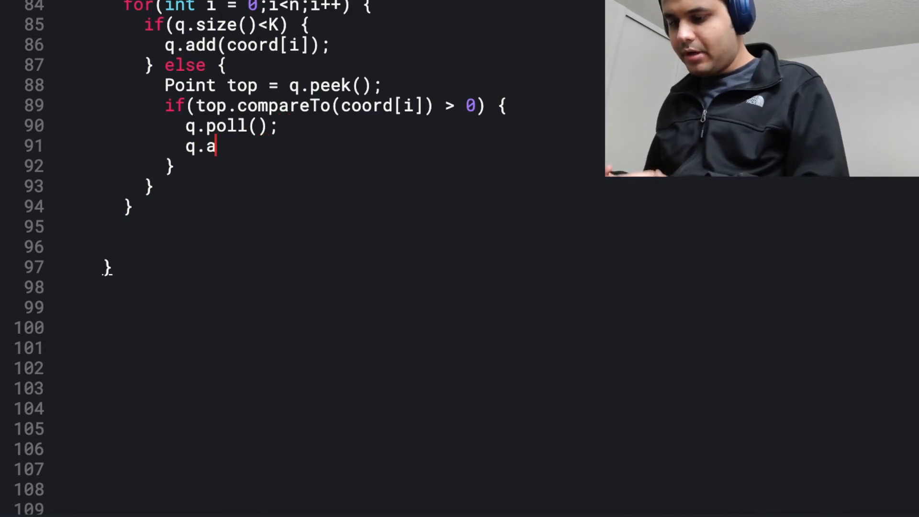
type("dd(co")
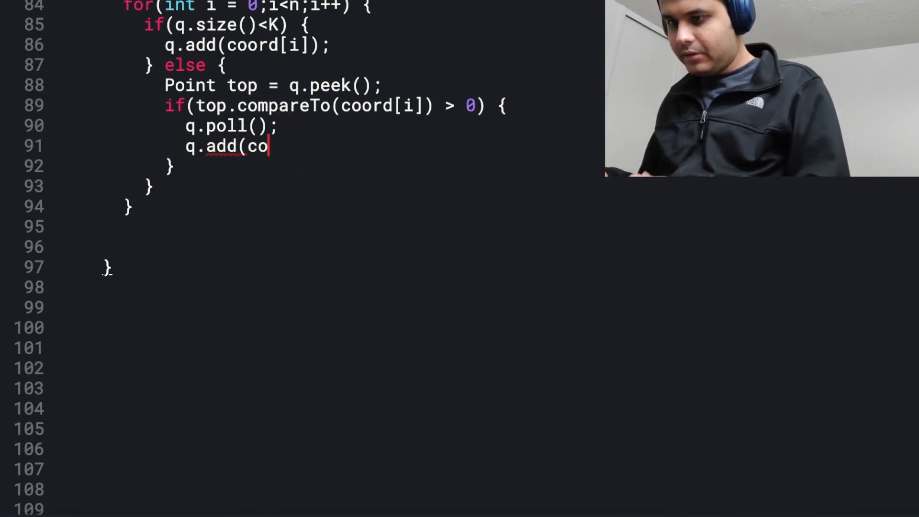
type("ord[i]);")
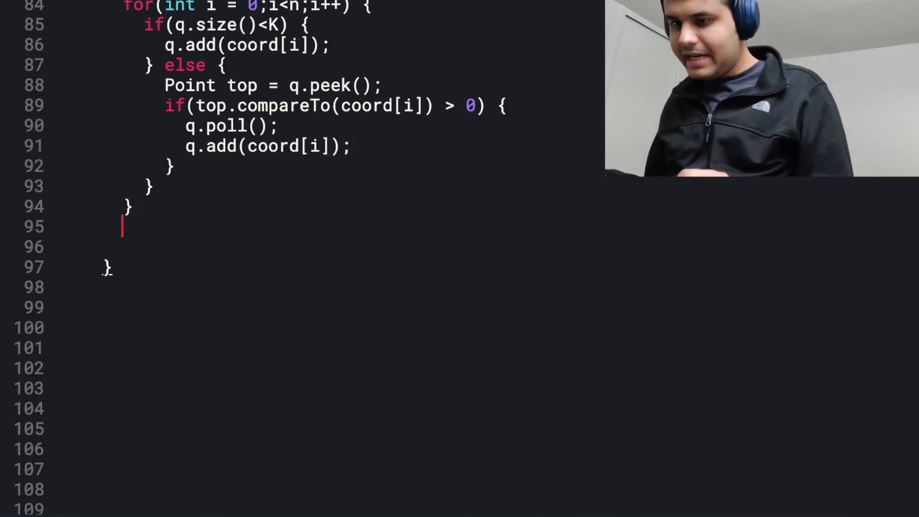
Declare int[][] closest = new int[q.size()][2] as the result array.
type("int[]")
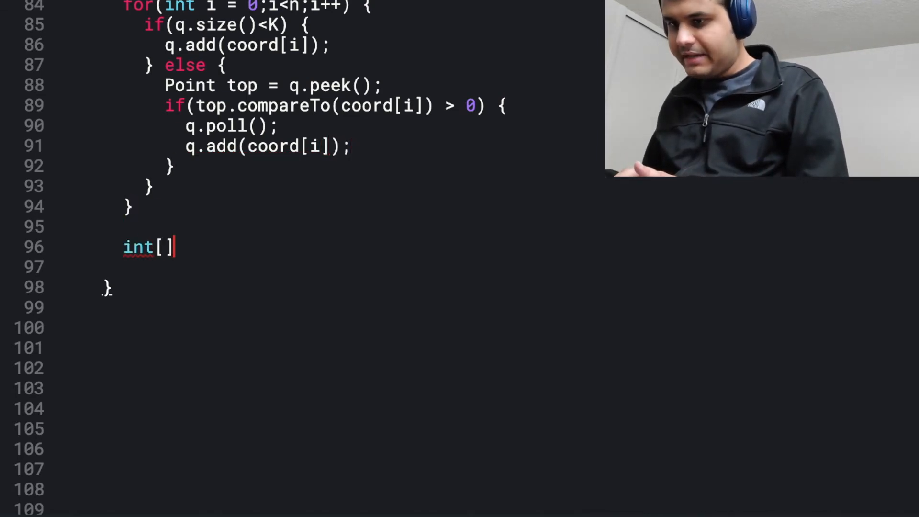
type("[] closest =")
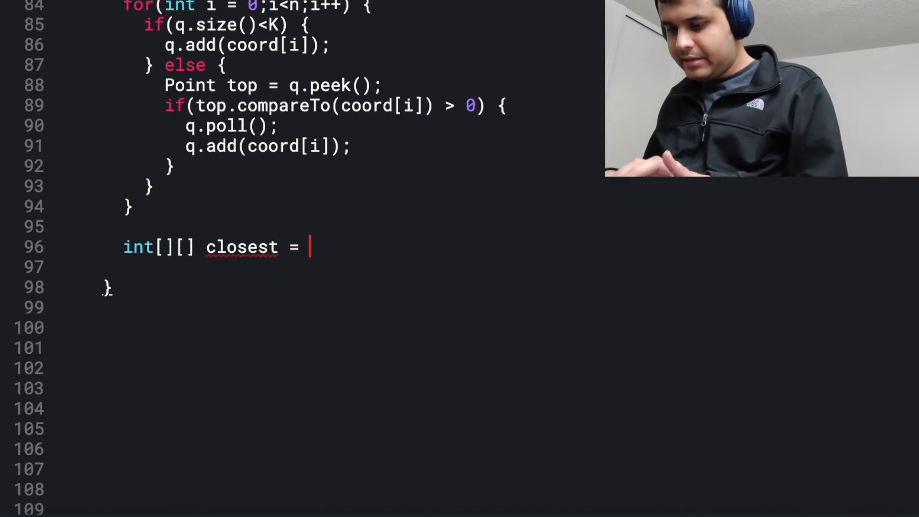
type("new i")
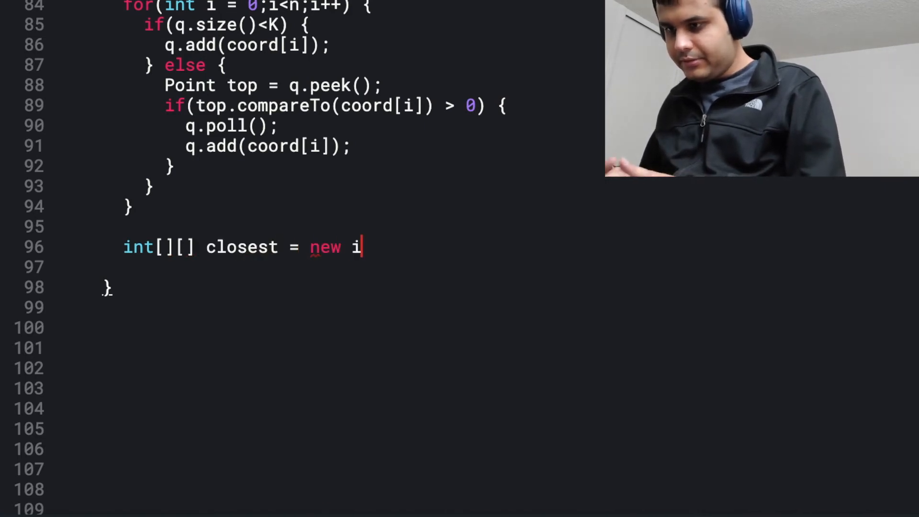
type("nt[q.]")
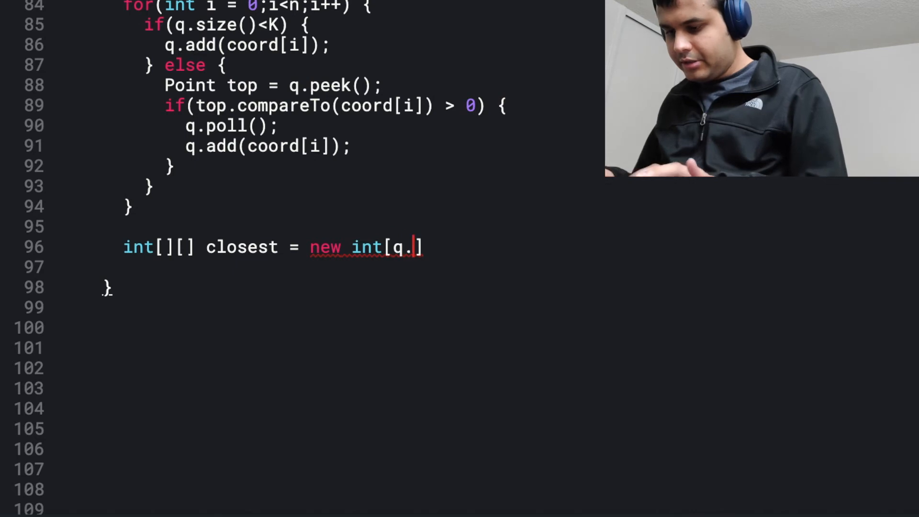
type("size()][2];")
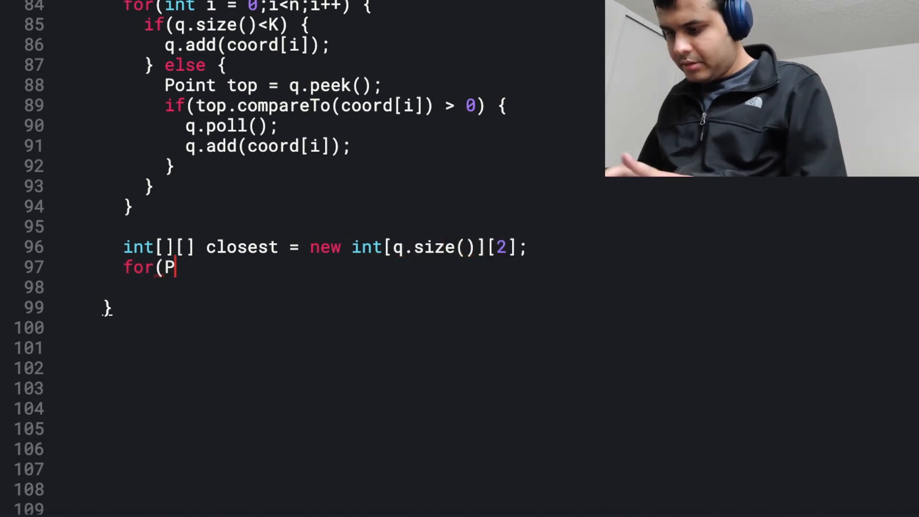
Loop for(Point p : q), setting closest[i][0] = p.x and starting closest[i][1].
type("oint p")
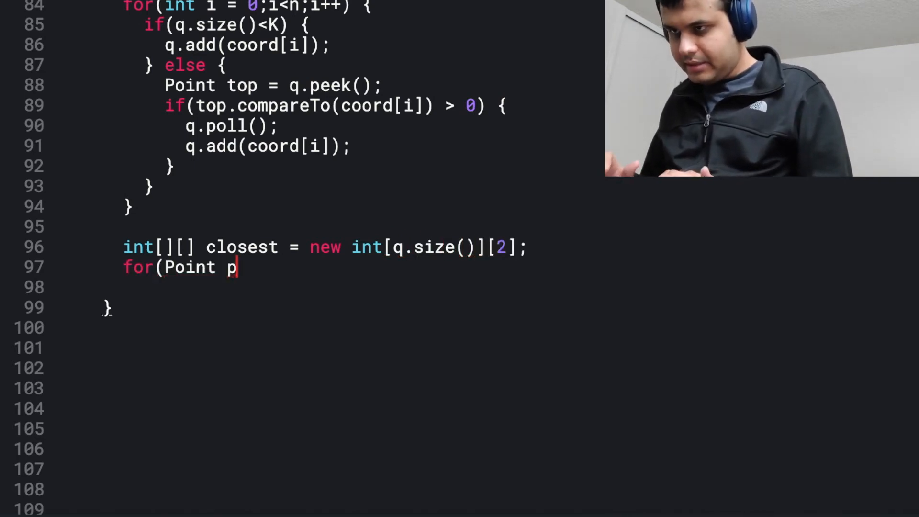
type(":")
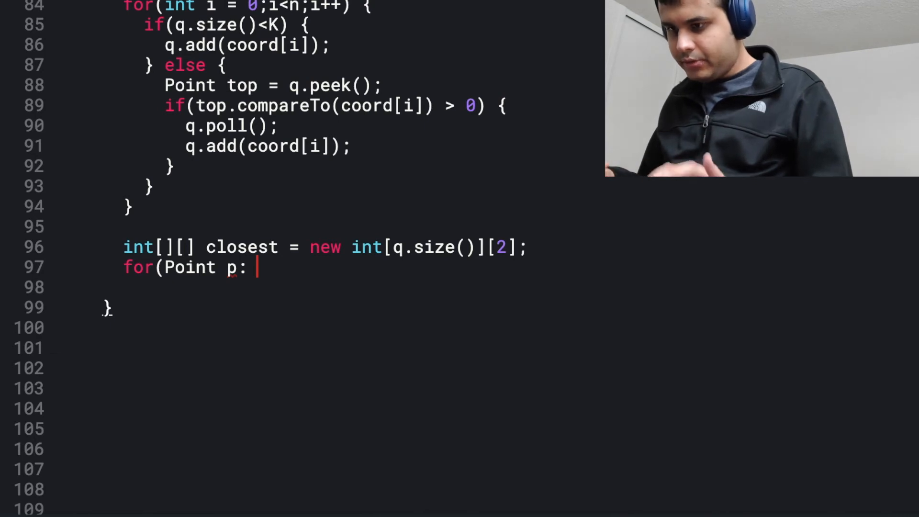
type("q) {")
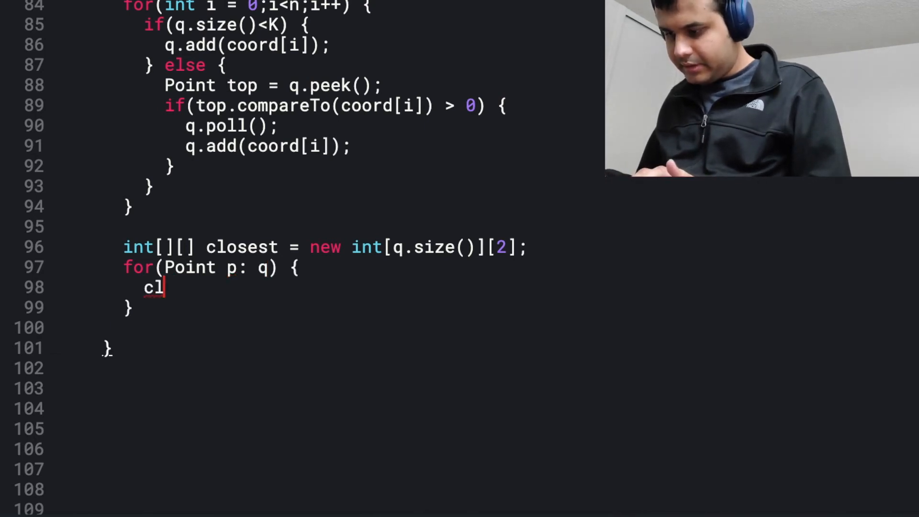
type("osest[")
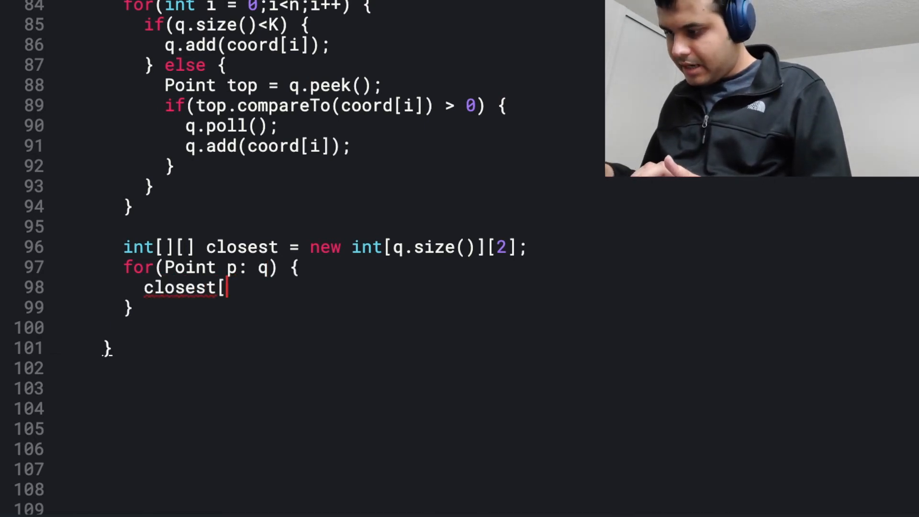
type("i][0]")
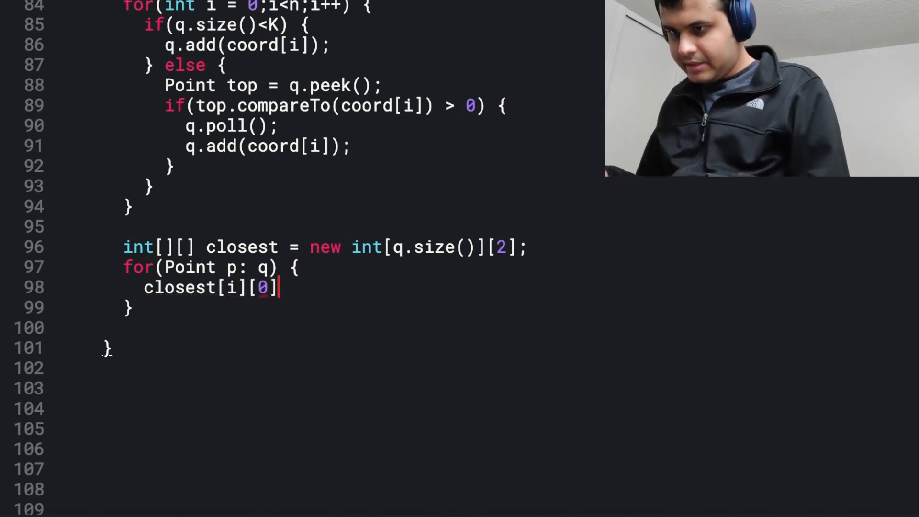
type("= p.x;")
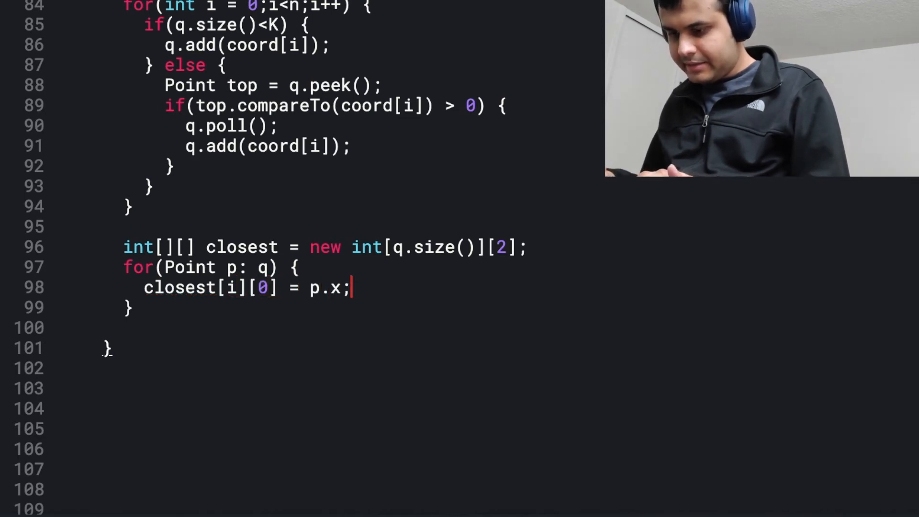
type("closest")
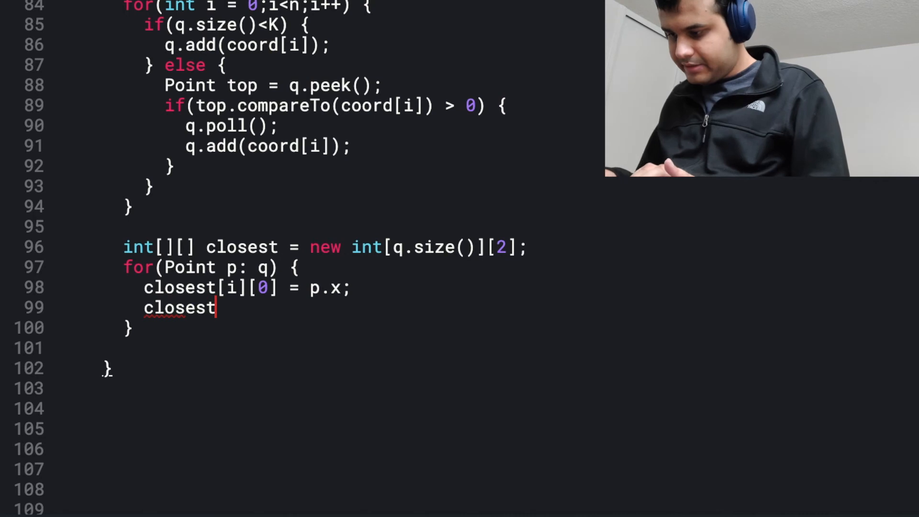
Finish closest[i][1] = p.y, begin the return, then give the example answer (3, 3), (-2, 4).
type("[i][1] -")
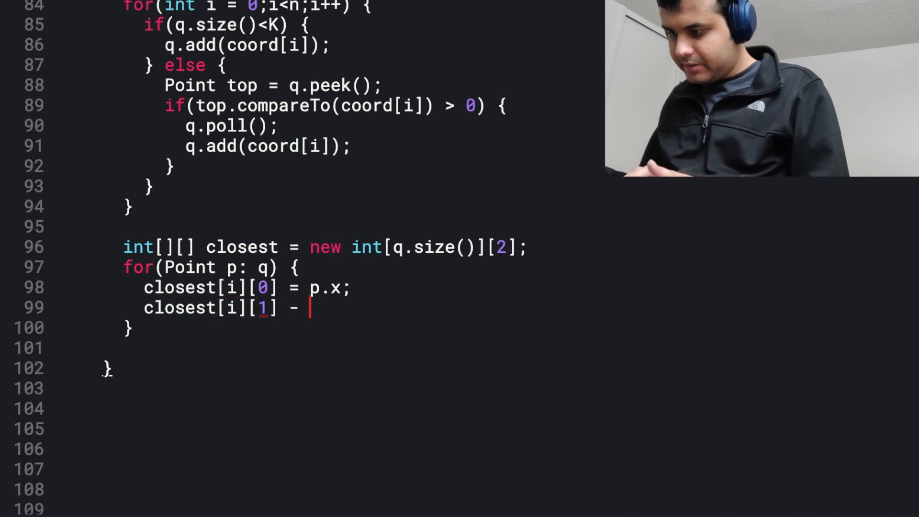
type("= p.y;")
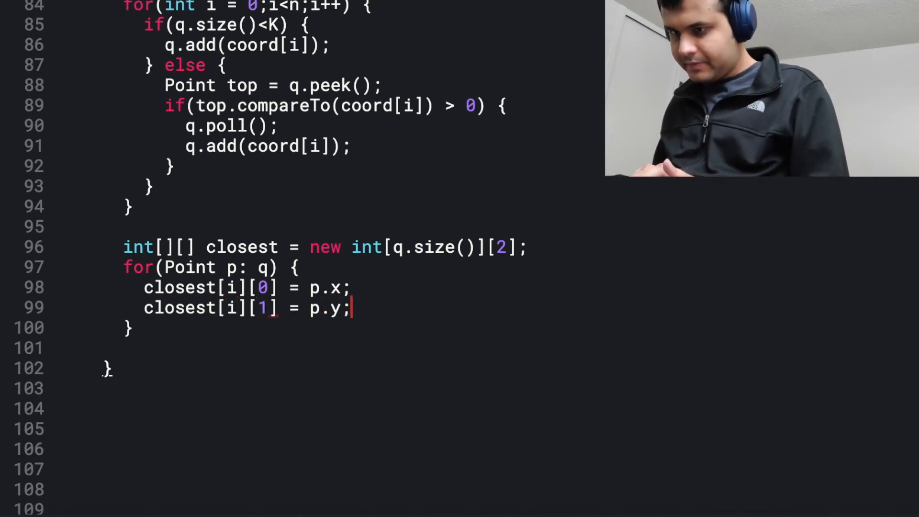
type("retu")
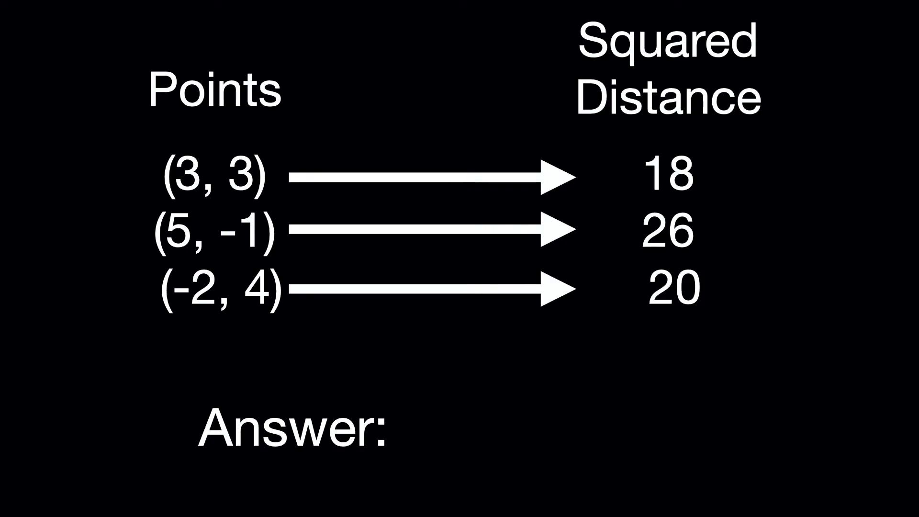
type("(3, 3), (-2, 4)")
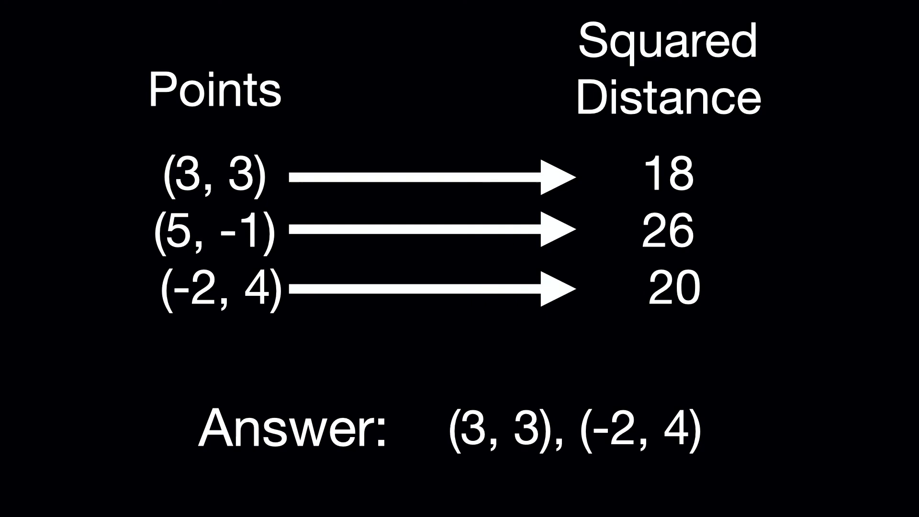